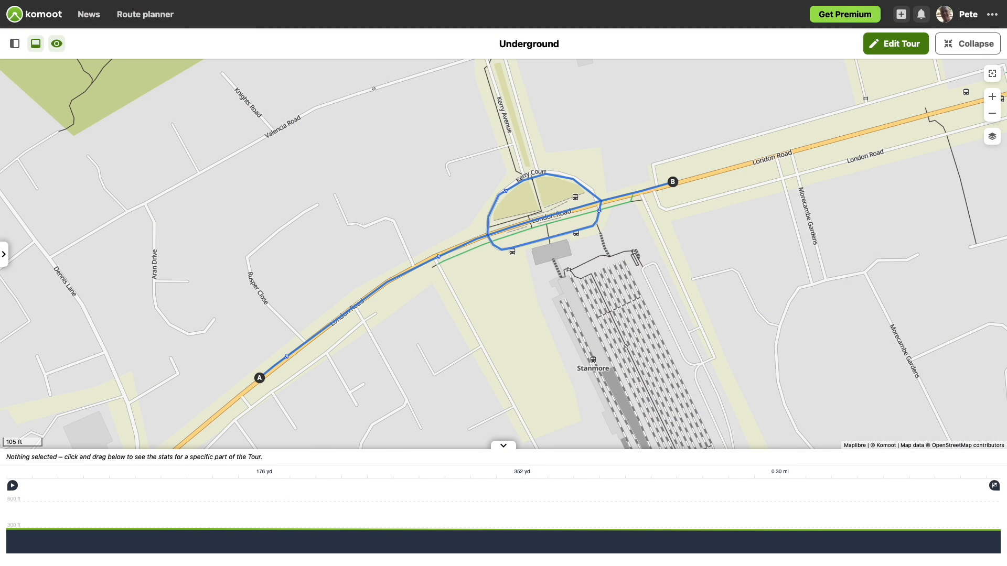
mouse_move(463, 369)
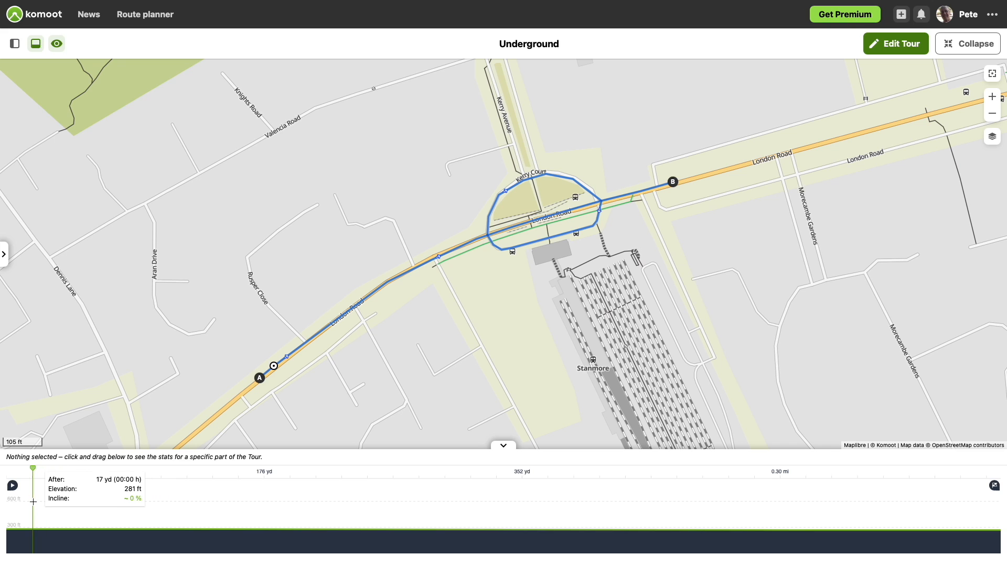
Display the route as a thin coloured centre line with the road surface hidden
click(34, 501)
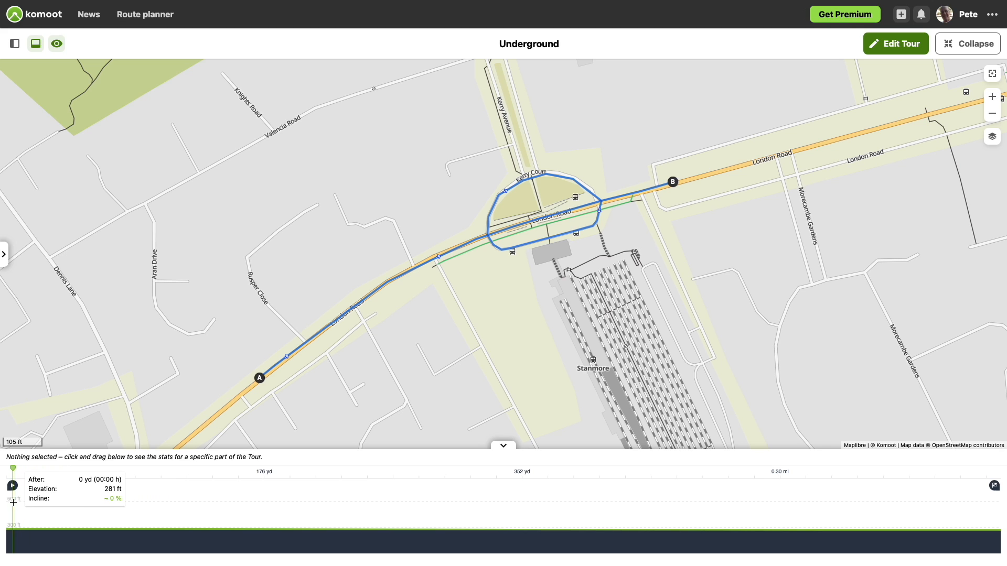
mouse_move(85, 470)
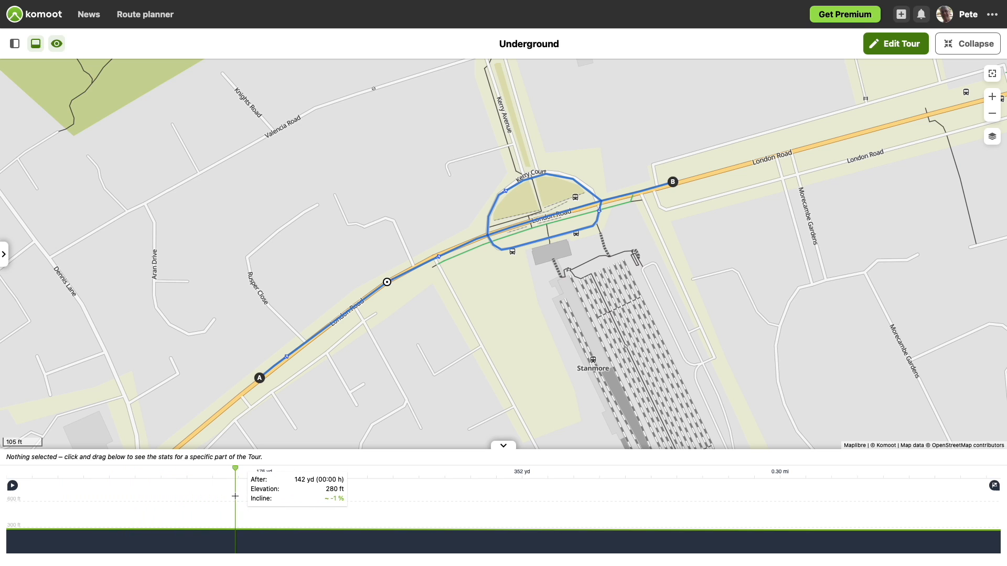
mouse_move(270, 489)
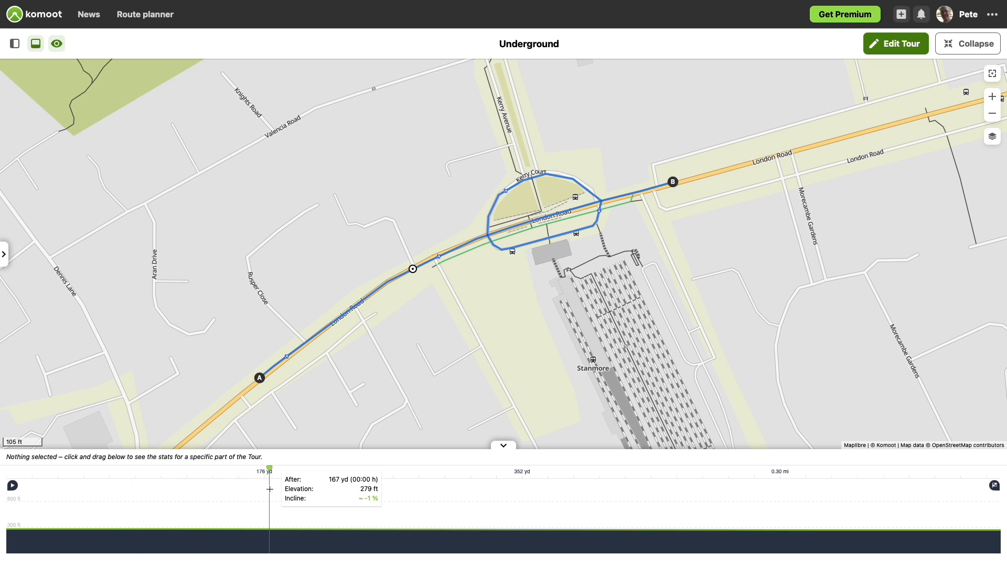
mouse_move(261, 488)
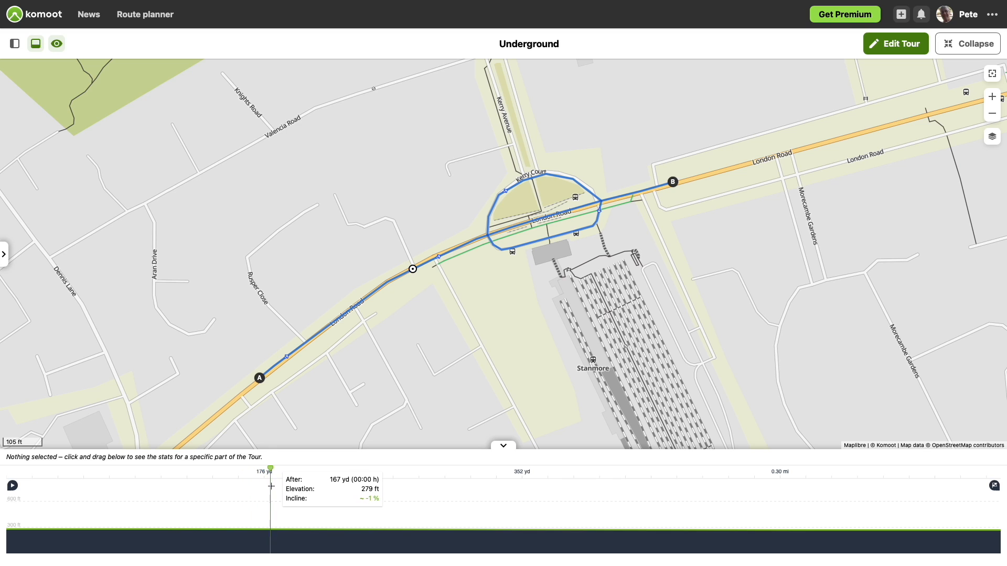
mouse_move(406, 468)
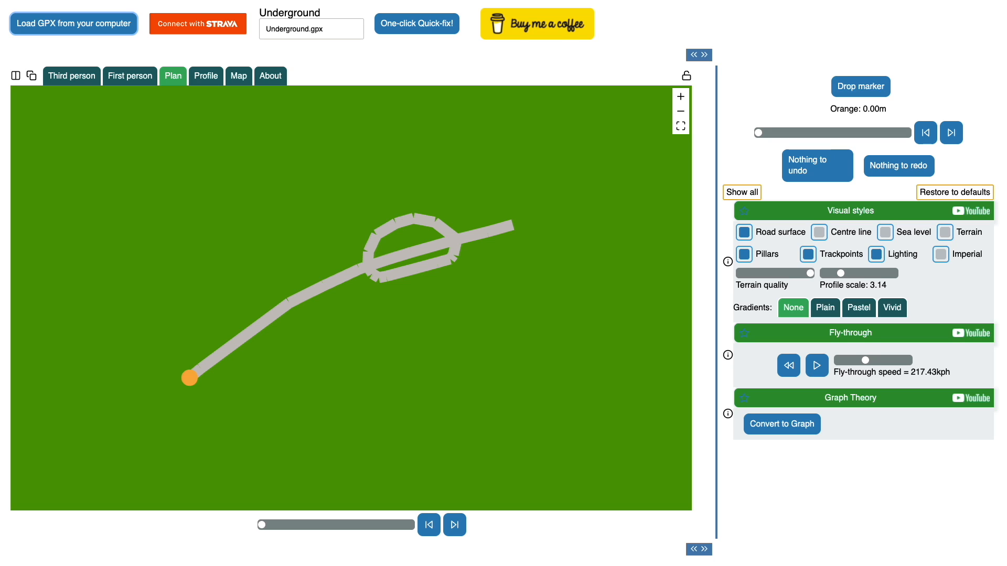
click(819, 232)
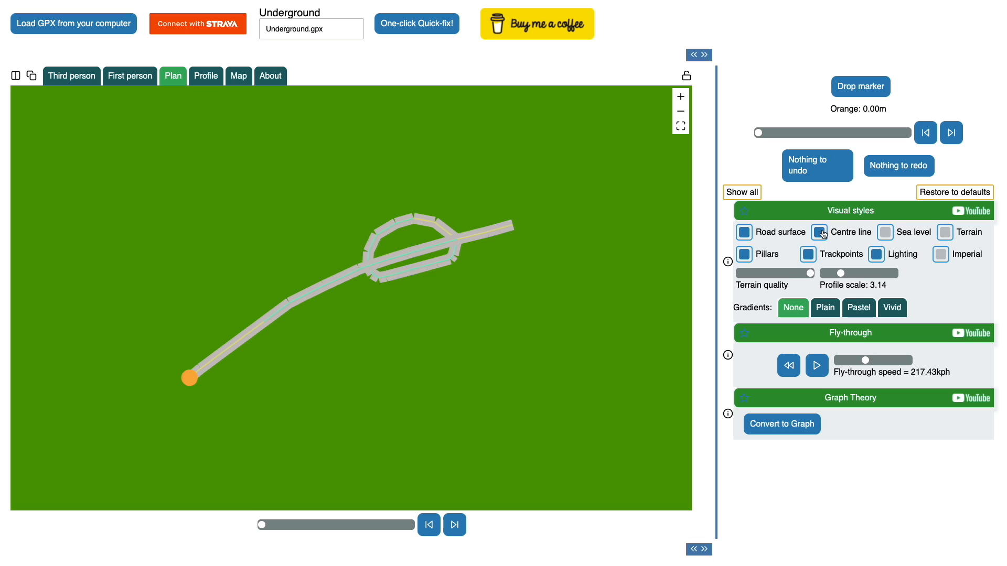
click(744, 231)
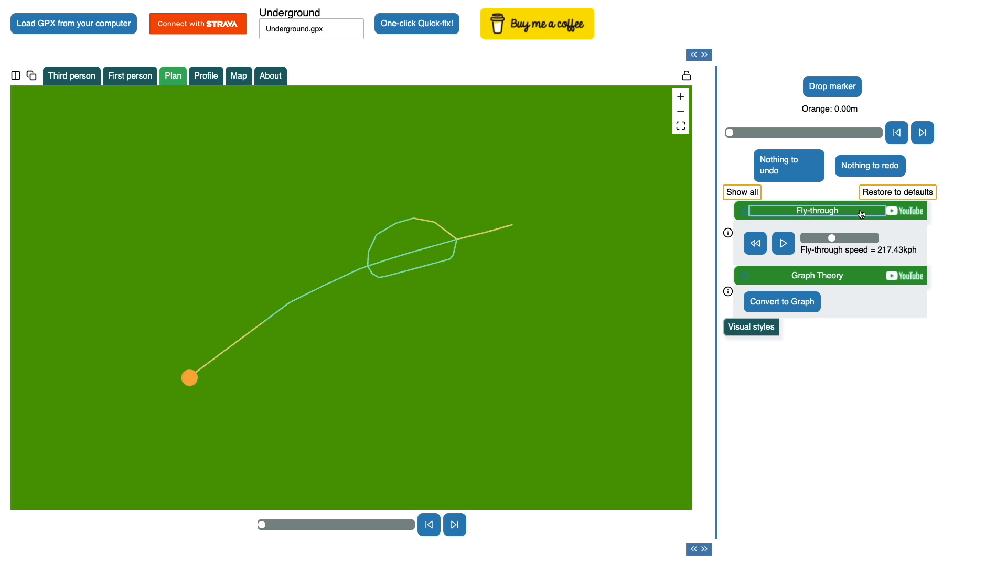
mouse_move(862, 237)
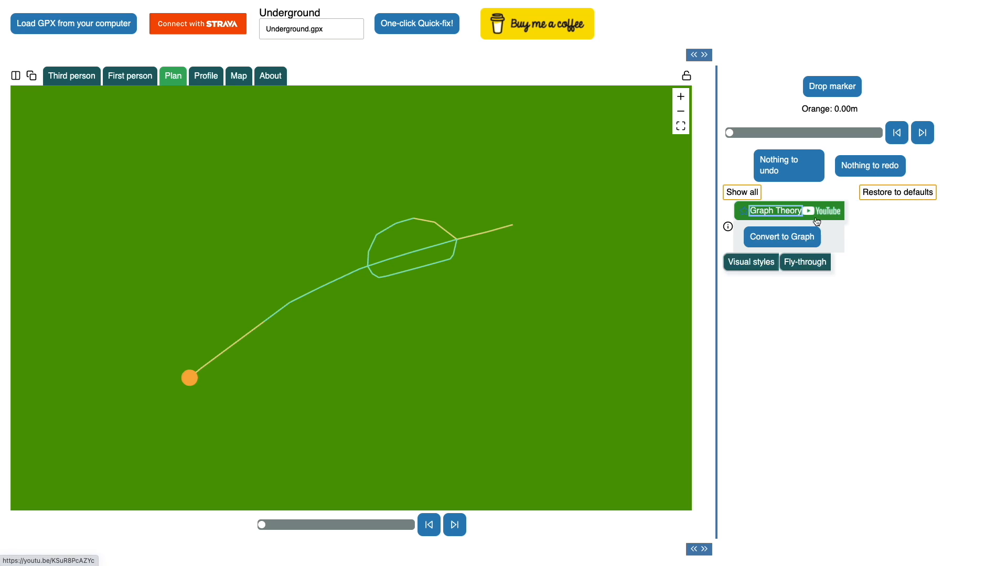
Convert the route to a graph and preview traversals 0–8, 8–12, 12–8, the northern arc, and 12–33
click(781, 237)
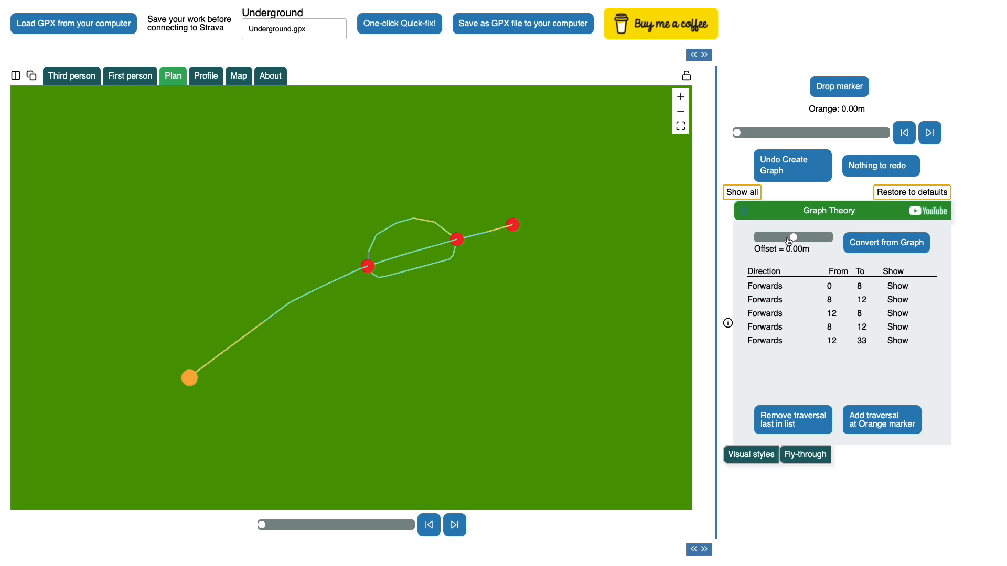
mouse_move(252, 331)
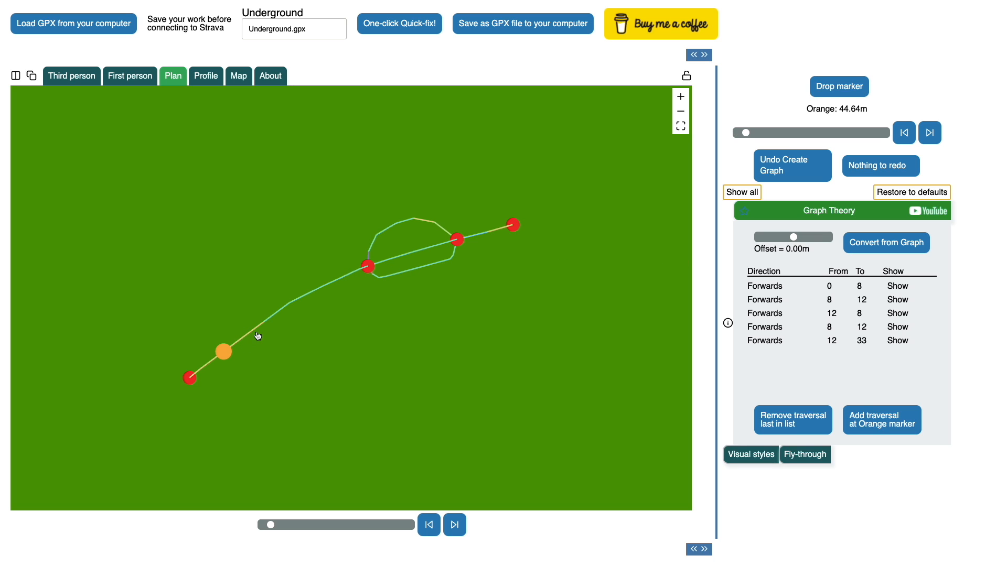
mouse_move(887, 289)
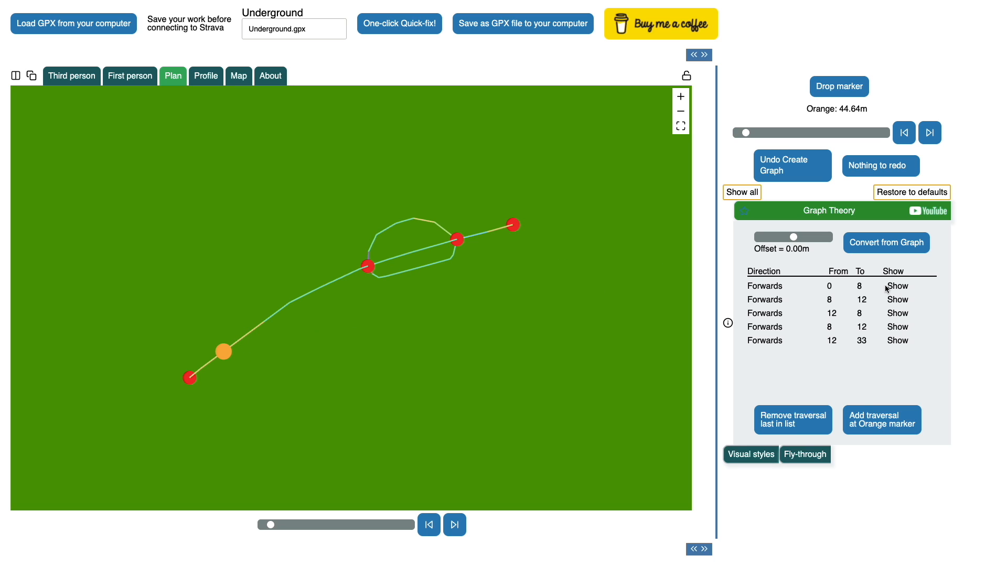
click(896, 286)
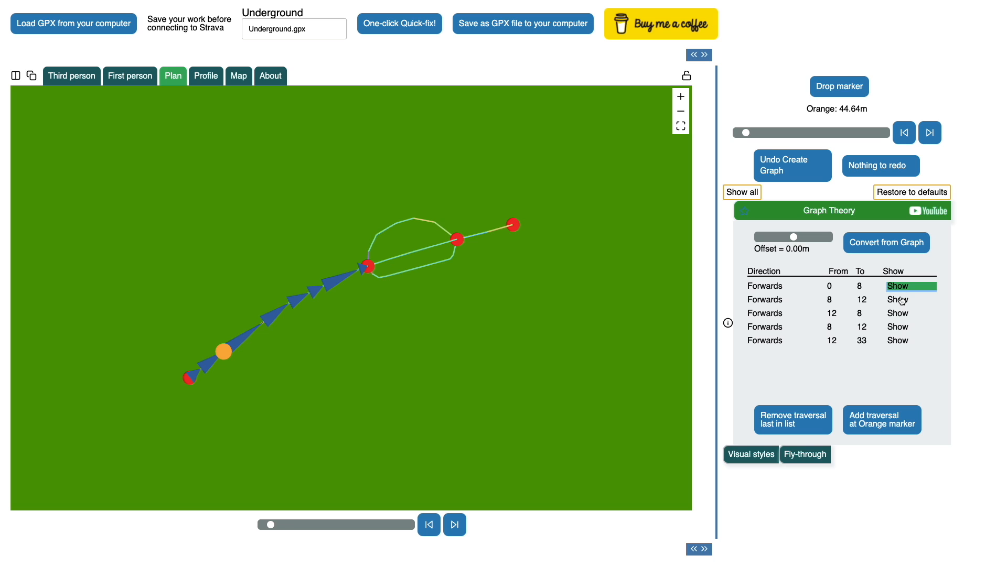
click(897, 300)
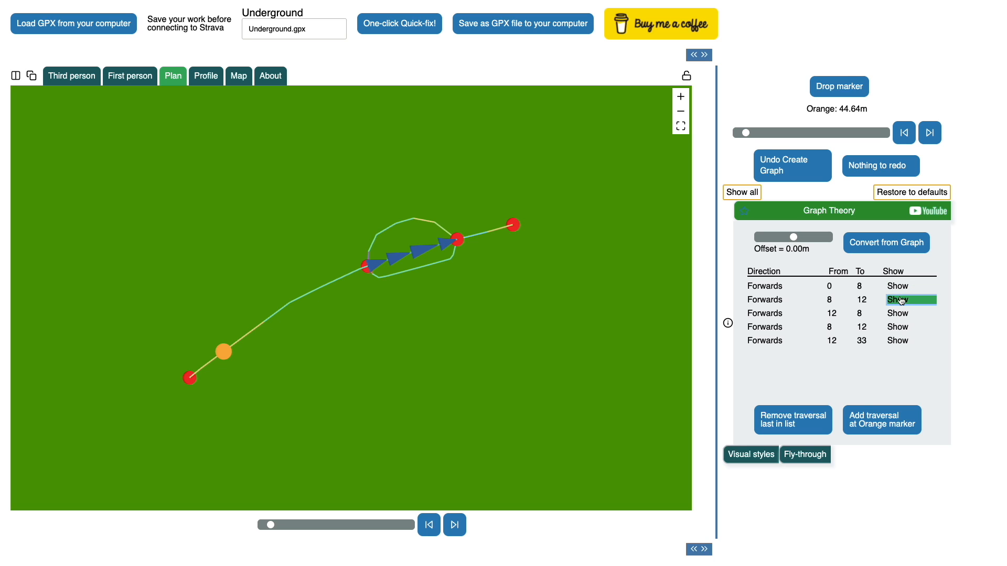
click(910, 313)
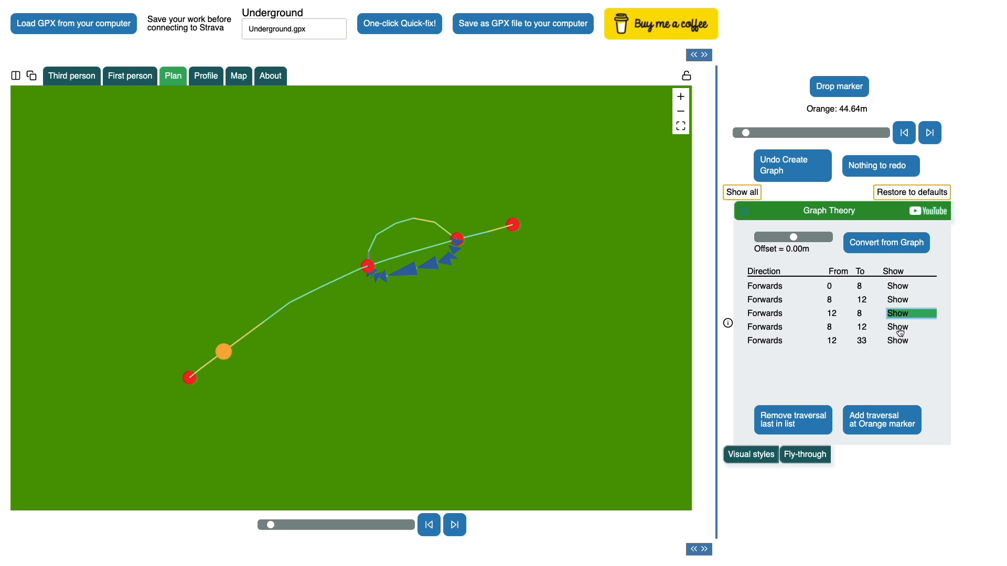
click(898, 327)
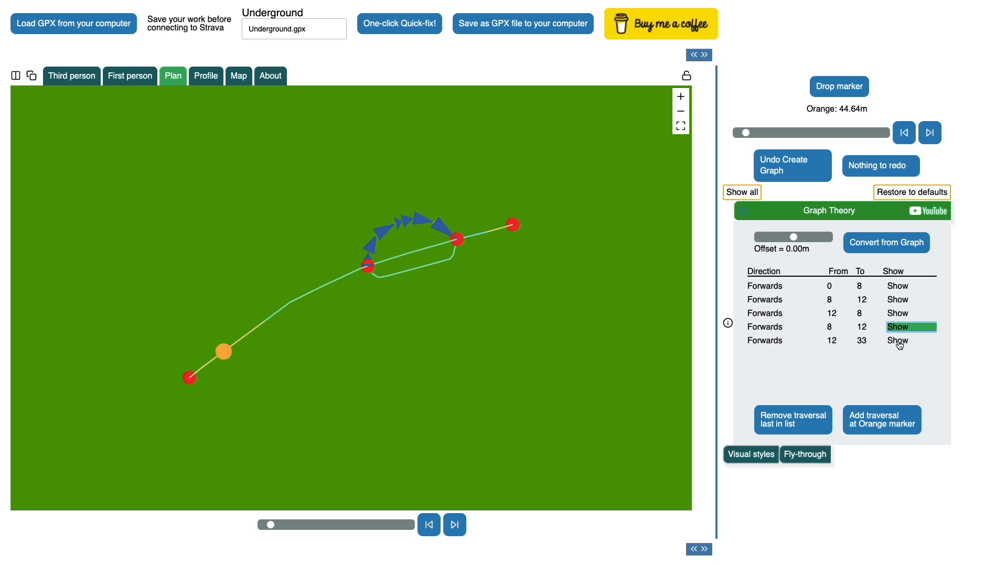
click(897, 341)
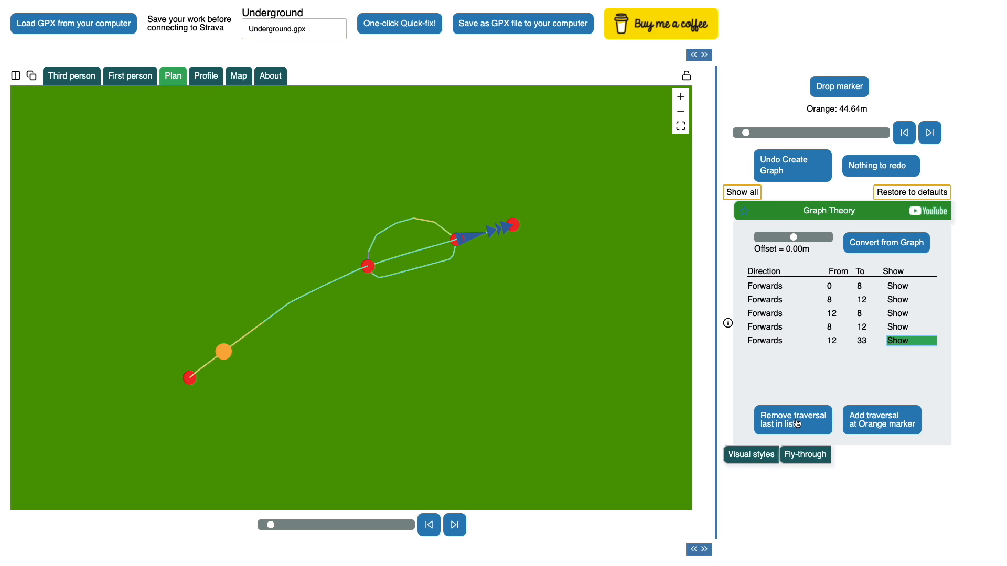
Replace the last traversal with new ones out to the far end and back, totalling eight
click(792, 420)
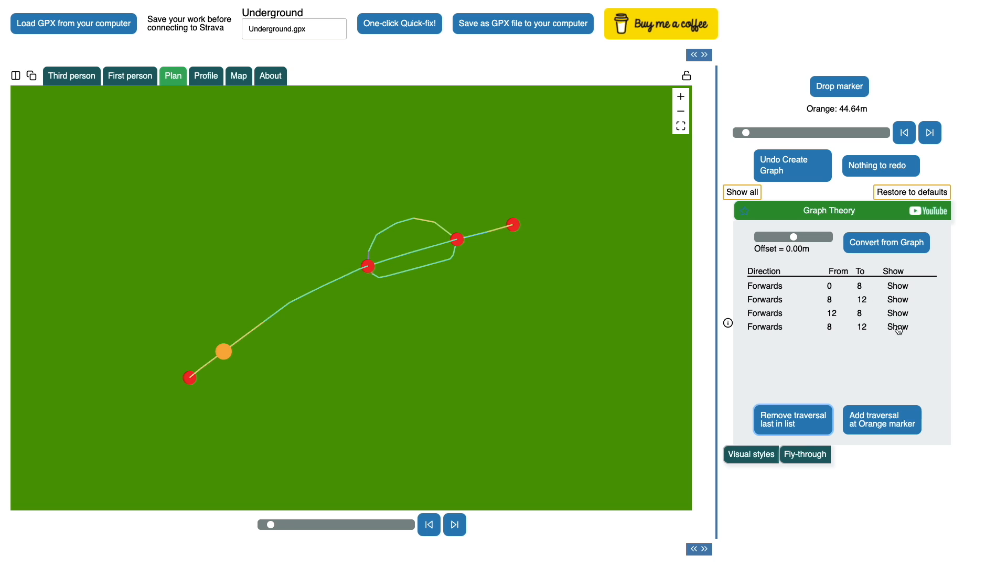
click(897, 327)
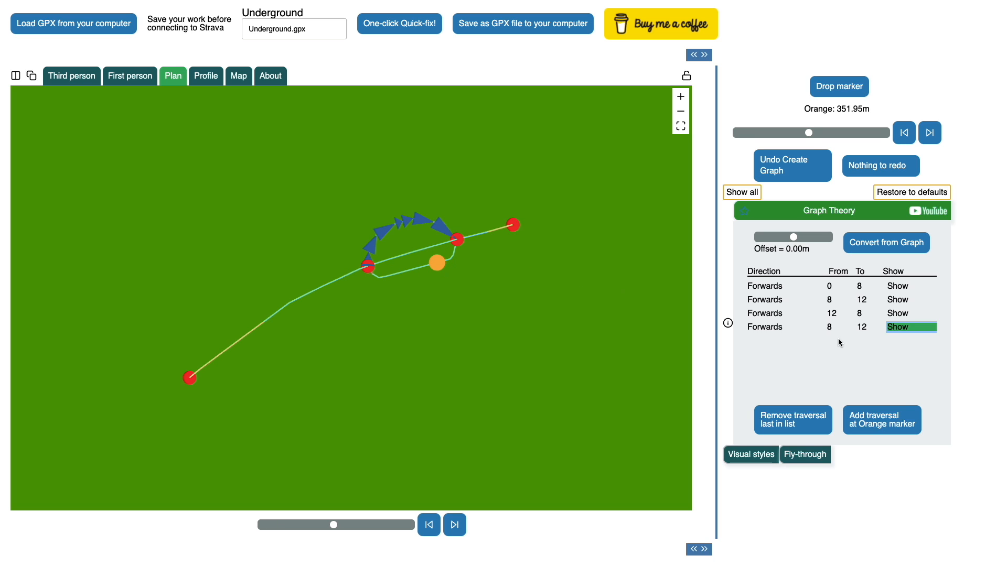
click(882, 420)
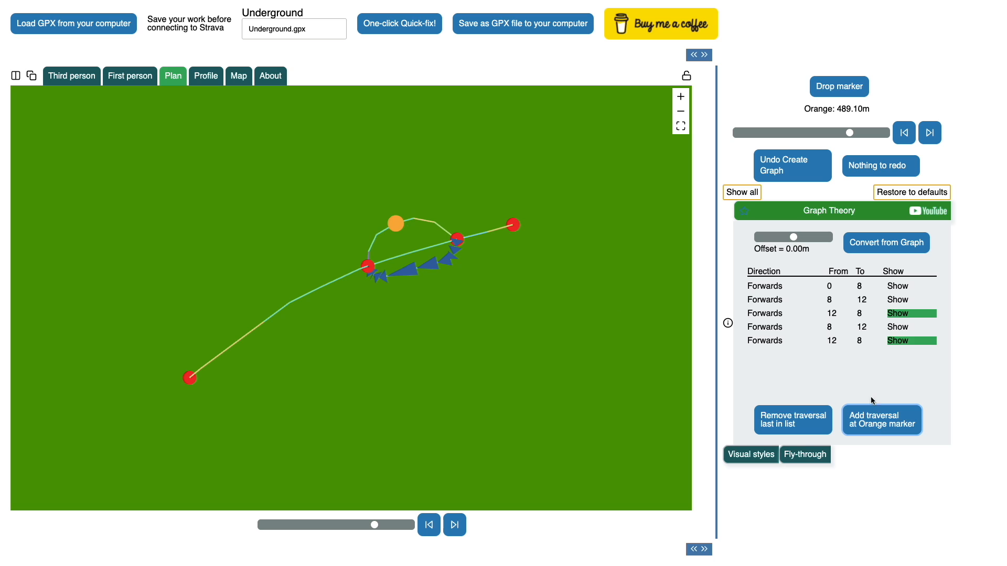
click(881, 420)
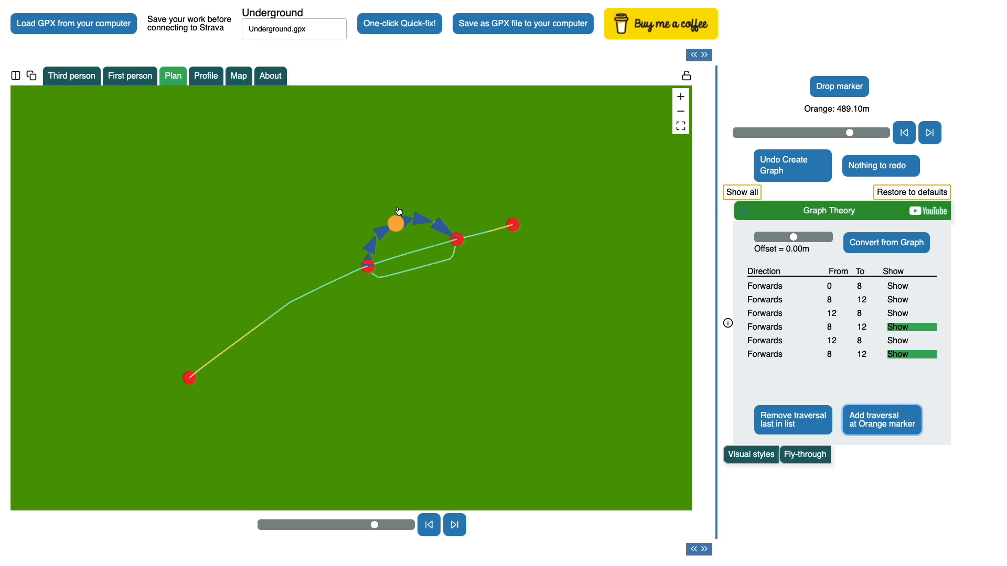
mouse_move(492, 235)
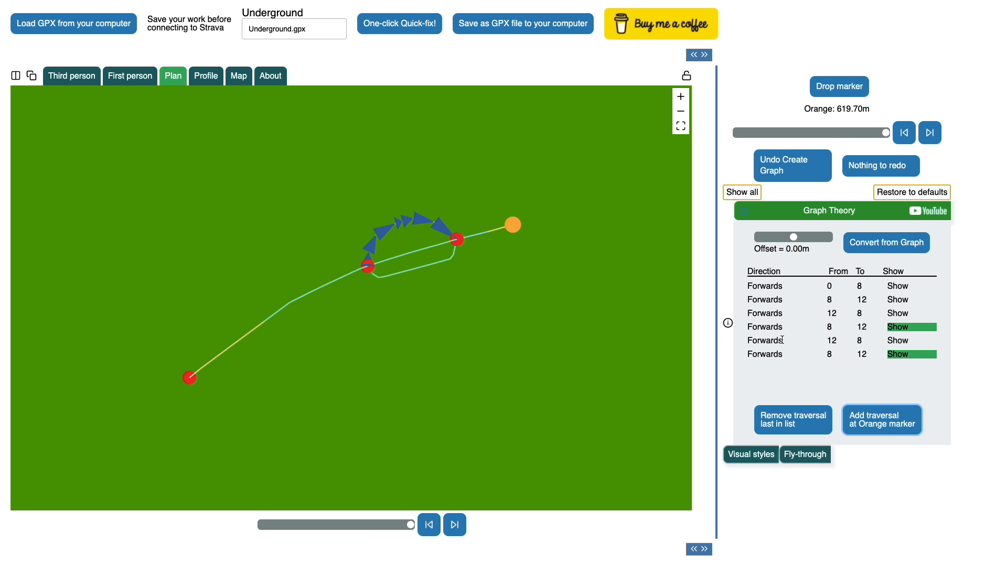
click(882, 420)
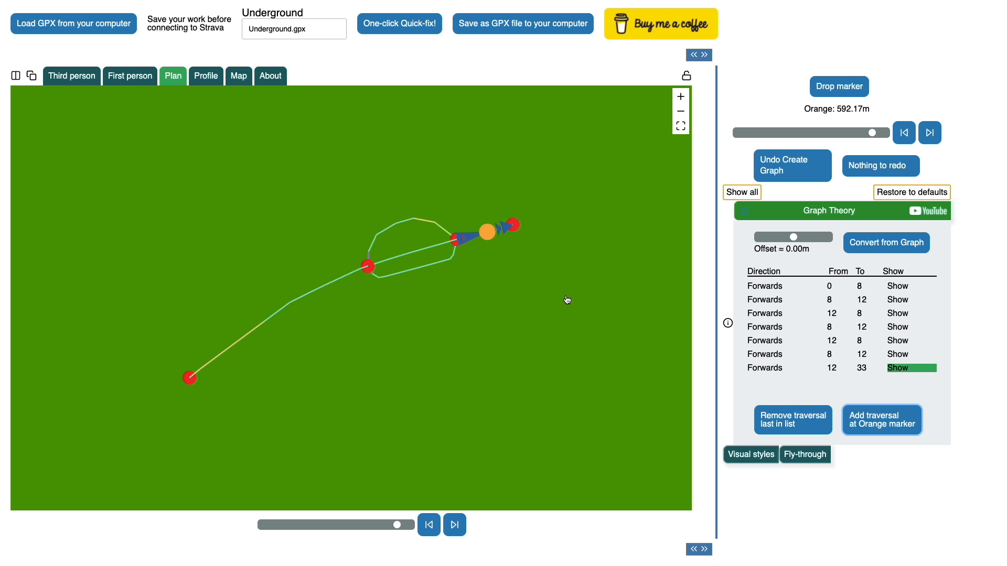
click(764, 367)
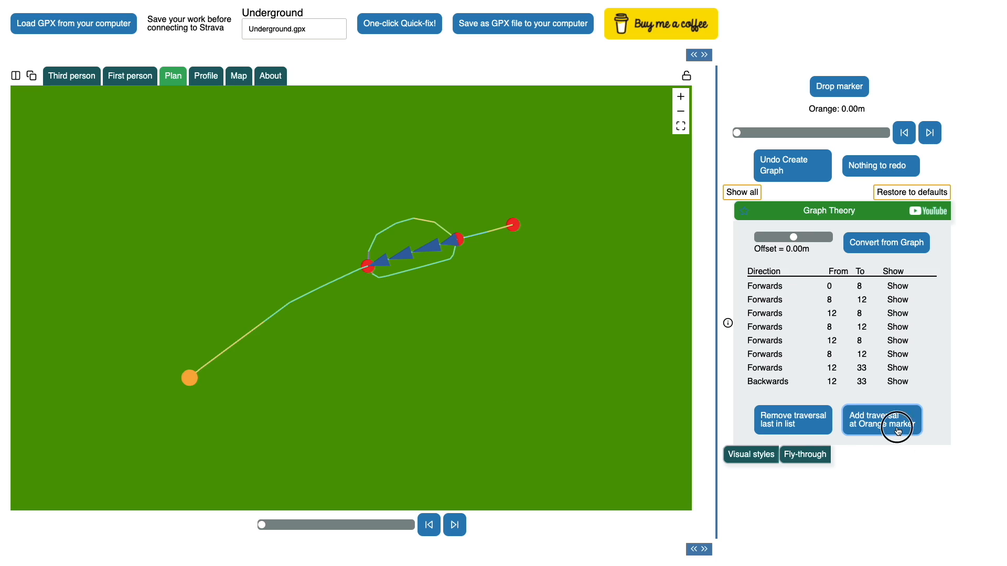
click(881, 420)
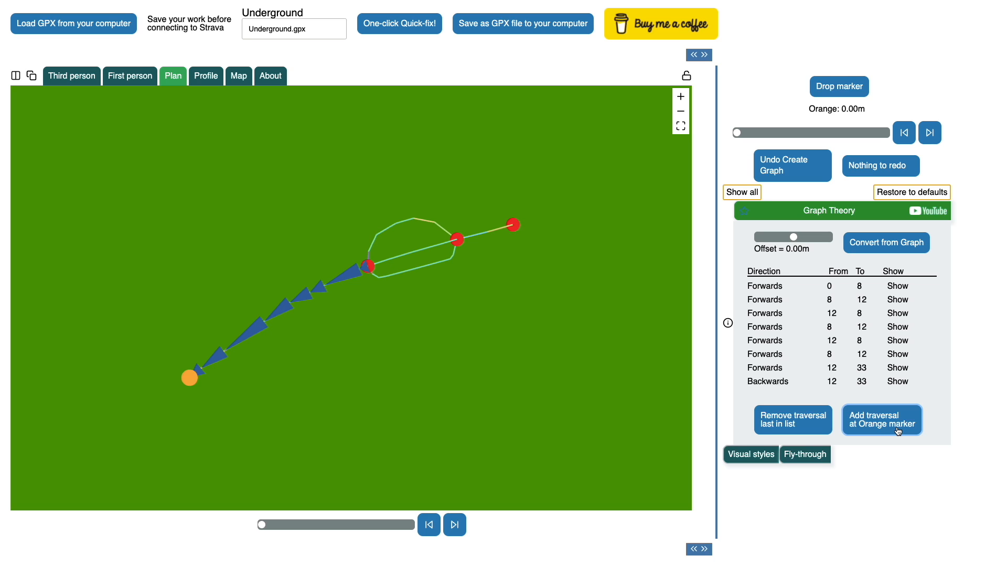
mouse_move(877, 246)
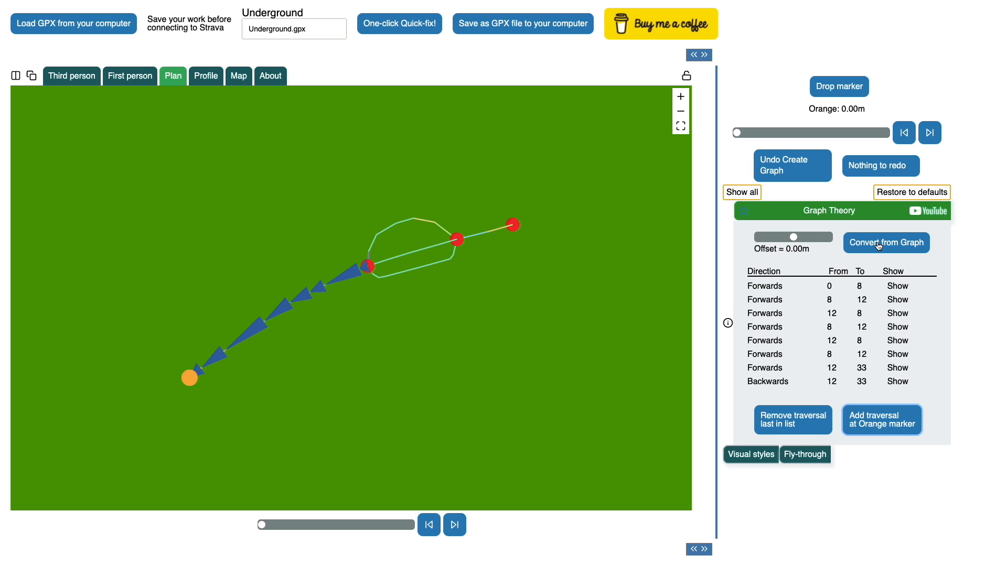
Convert the eight-traversal graph back into a plain track with the loop laps
click(885, 243)
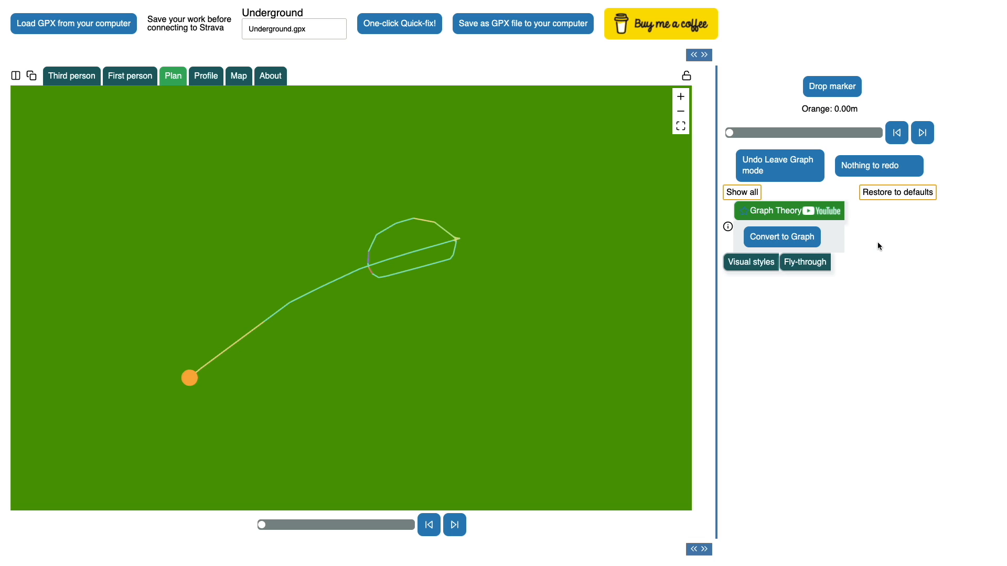
mouse_move(501, 224)
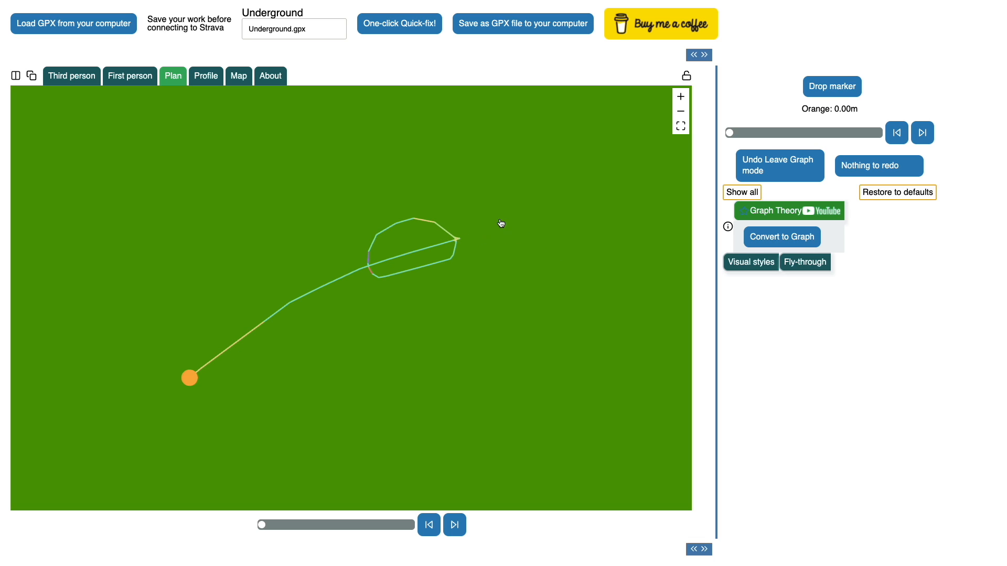
mouse_move(488, 232)
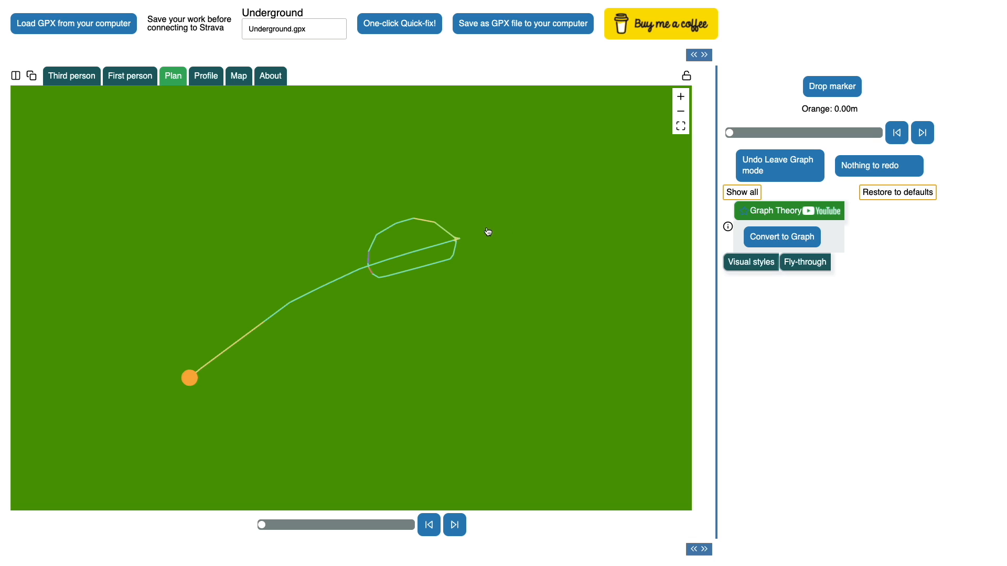
mouse_move(508, 226)
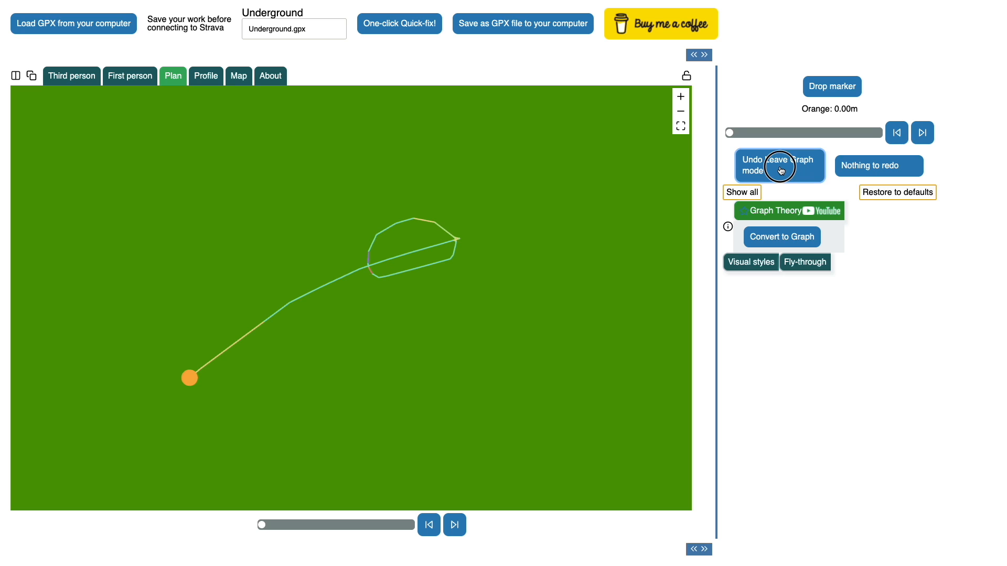
Restore graph mode and rebuild the track with a 4 m left offset for separate lanes
click(781, 237)
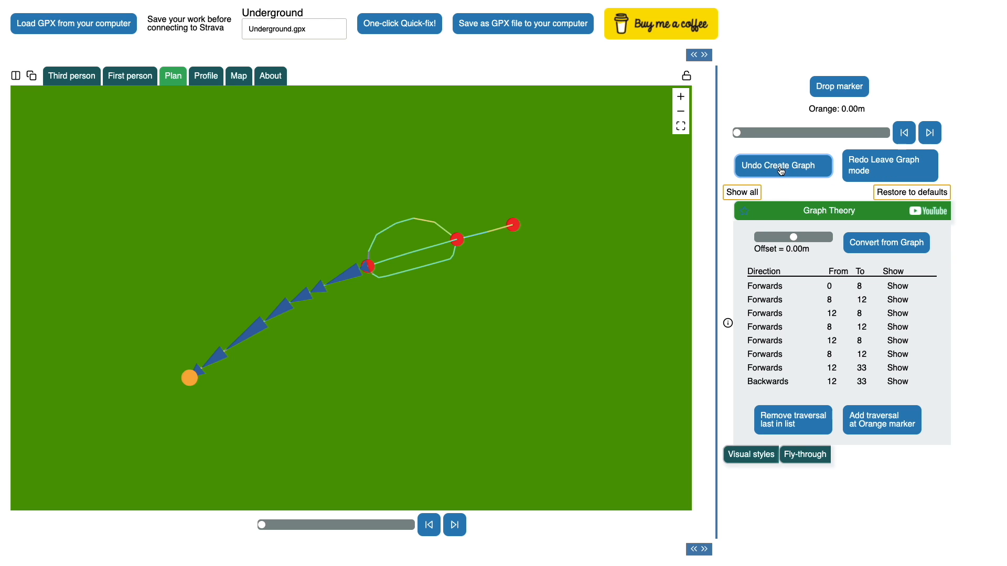
mouse_move(775, 243)
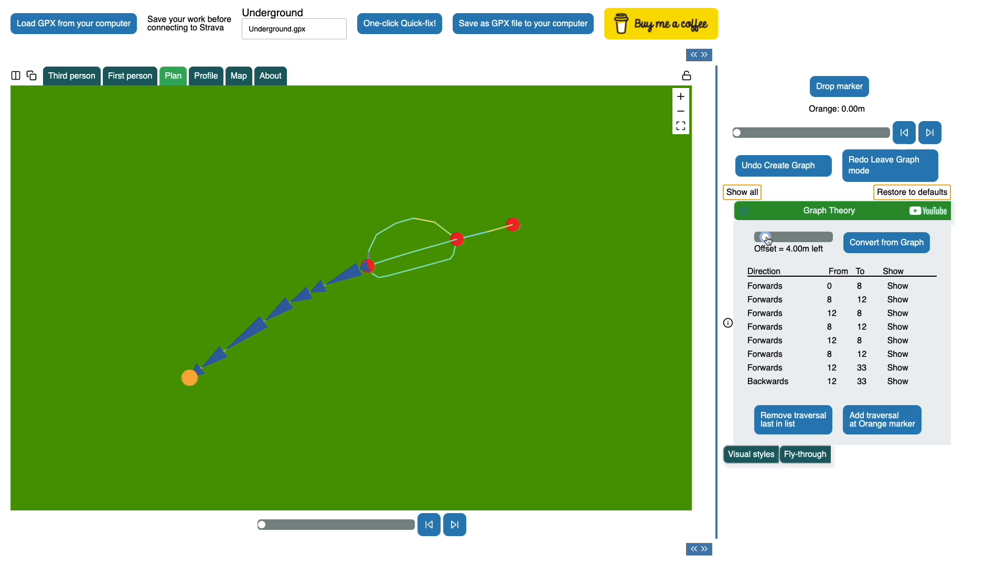
click(886, 243)
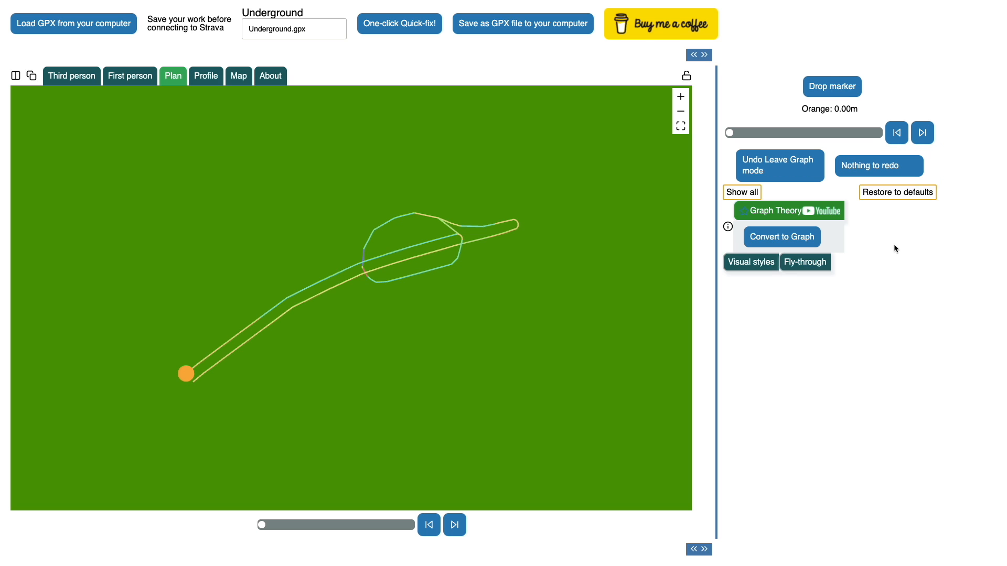
mouse_move(285, 517)
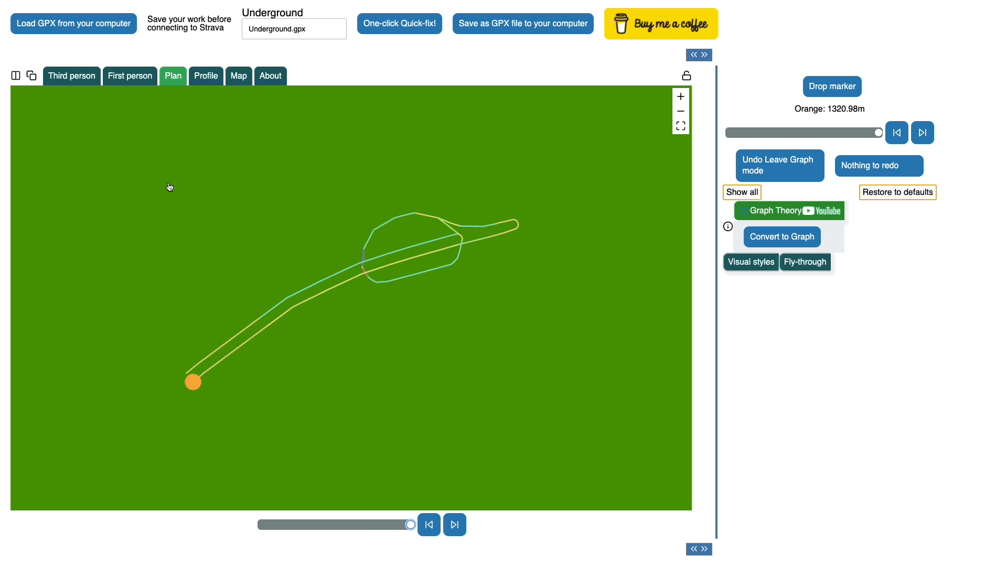
click(130, 76)
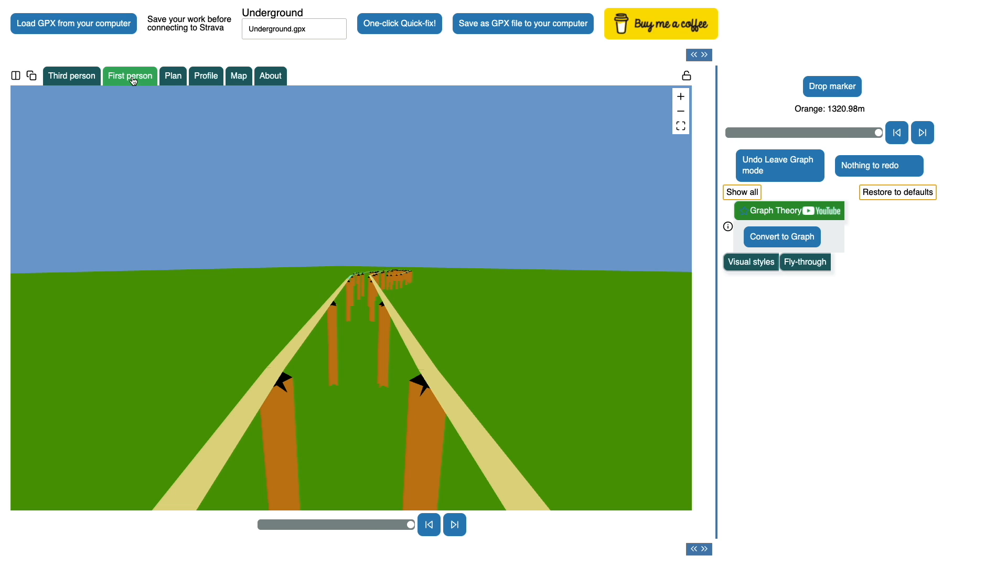
In first-person view, show the road surface with centre lines and reveal fly-through controls
click(750, 261)
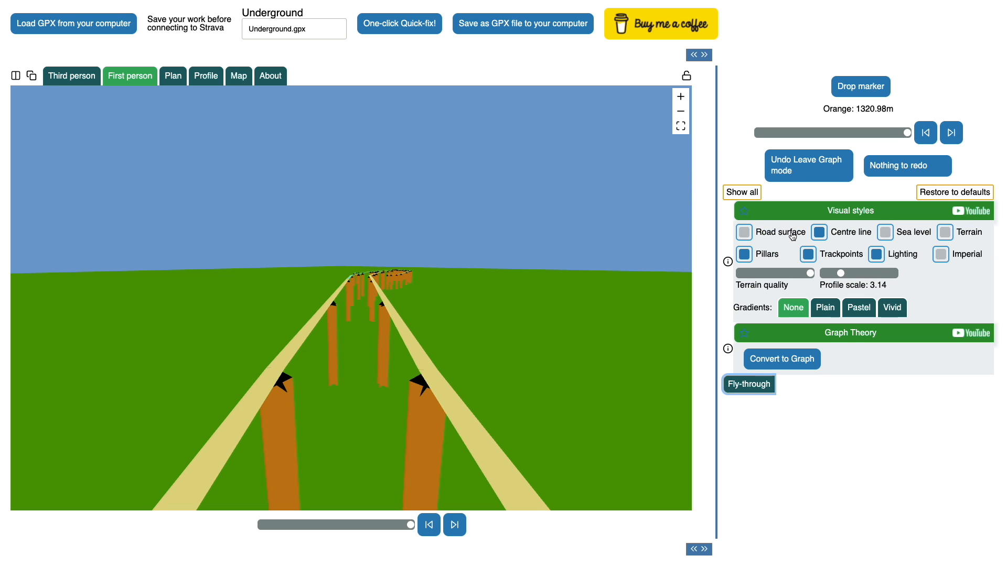
click(744, 232)
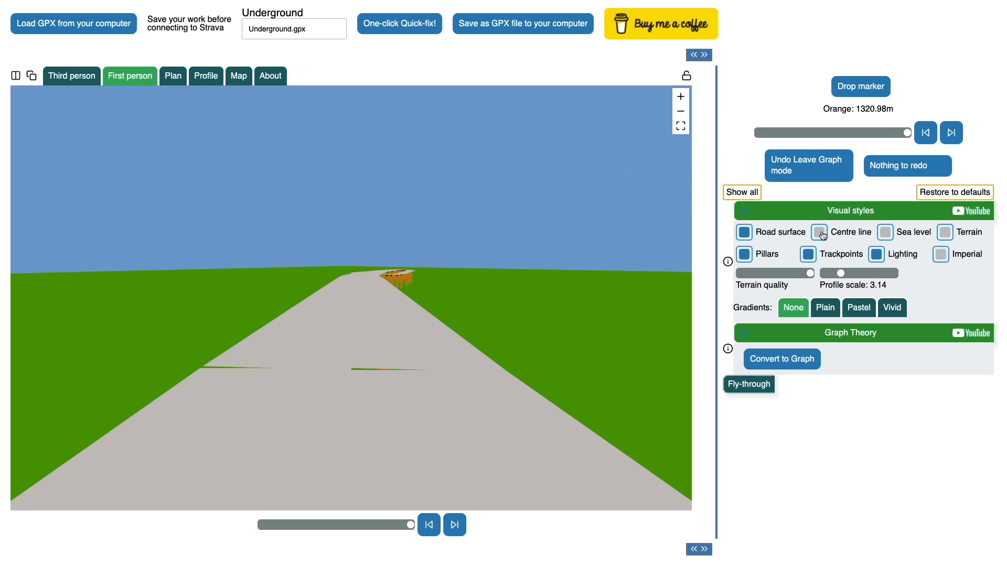
click(819, 231)
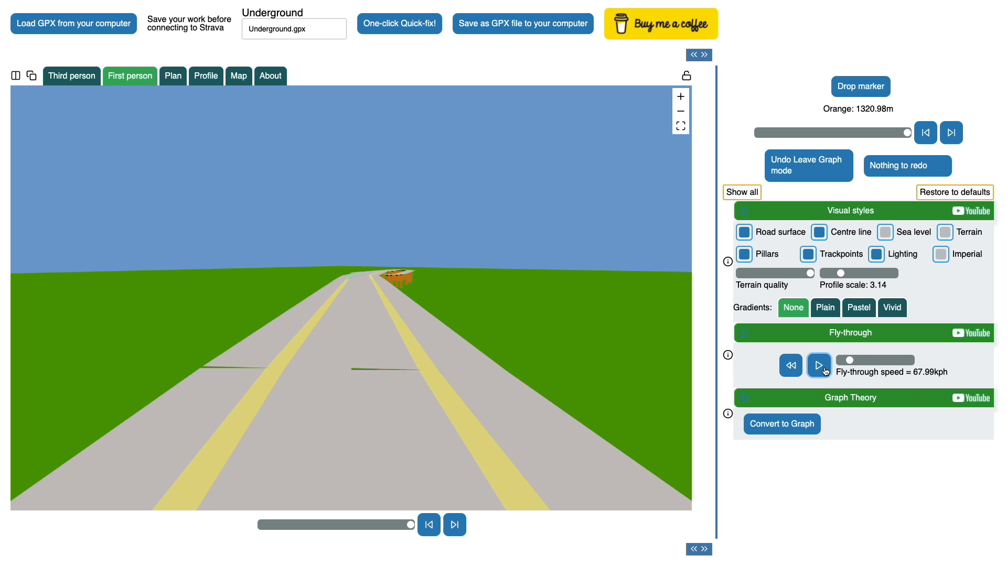
mouse_move(410, 526)
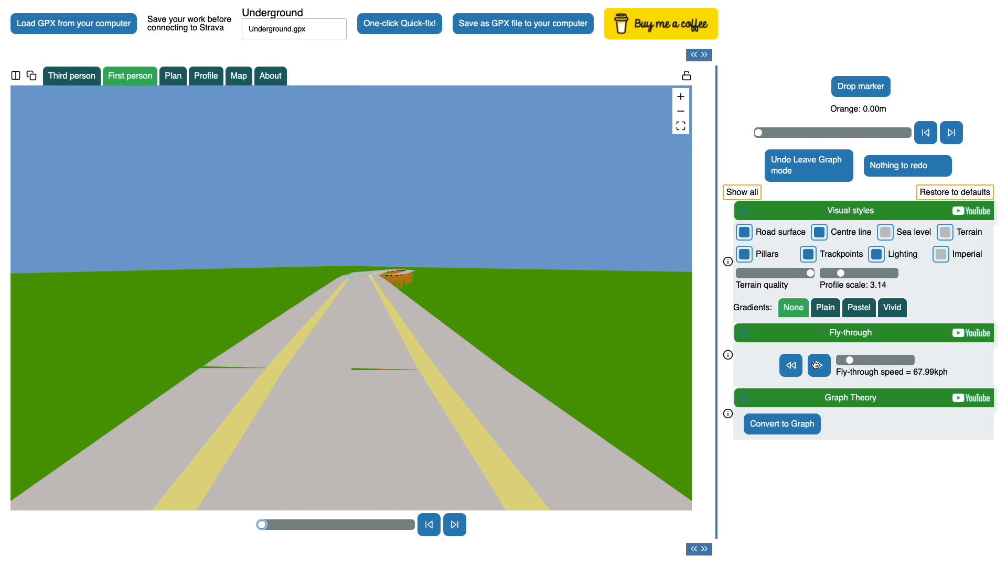
Run the first-person fly-through along the offset road at about 175 kph, then pause it
click(818, 365)
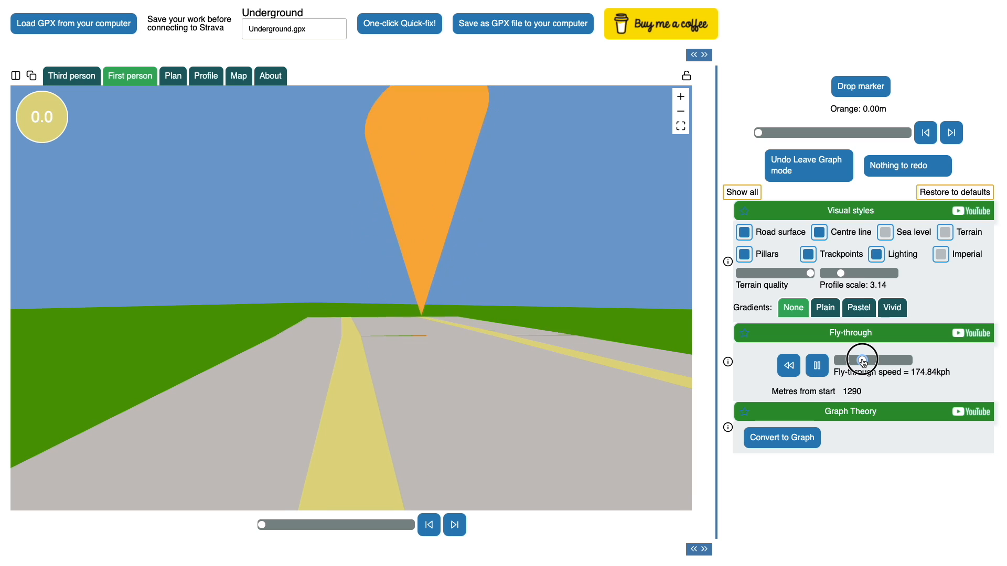
click(815, 366)
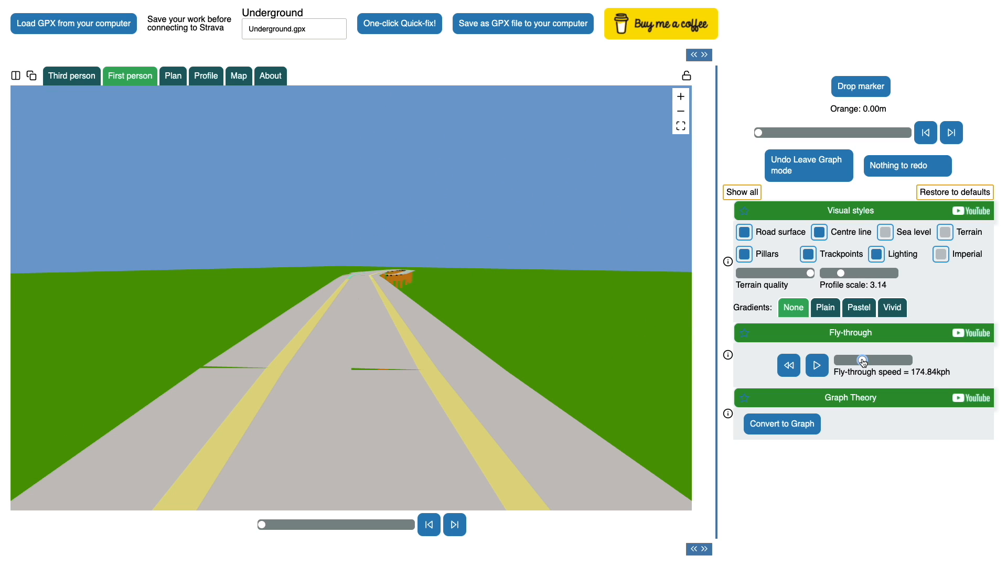